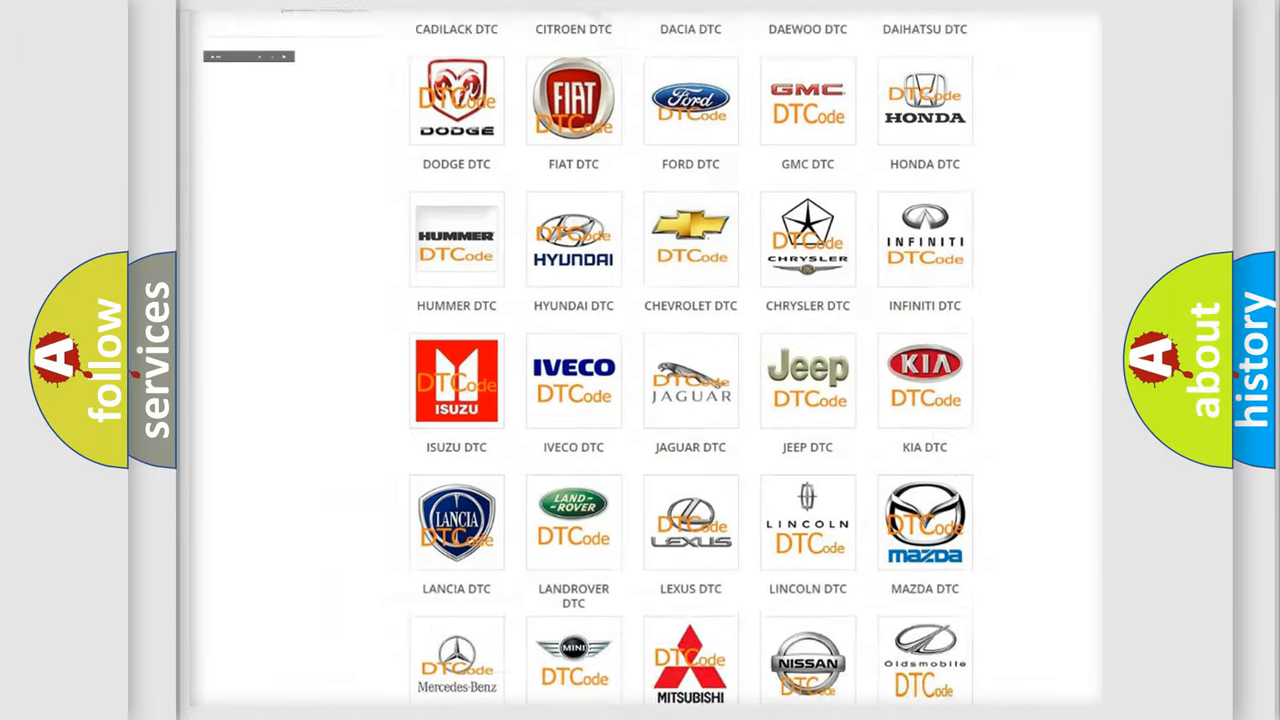
Step: Scroll the DTC category page and select the Toyota DTC logo to list its airbag codes
scroll(up, 3)
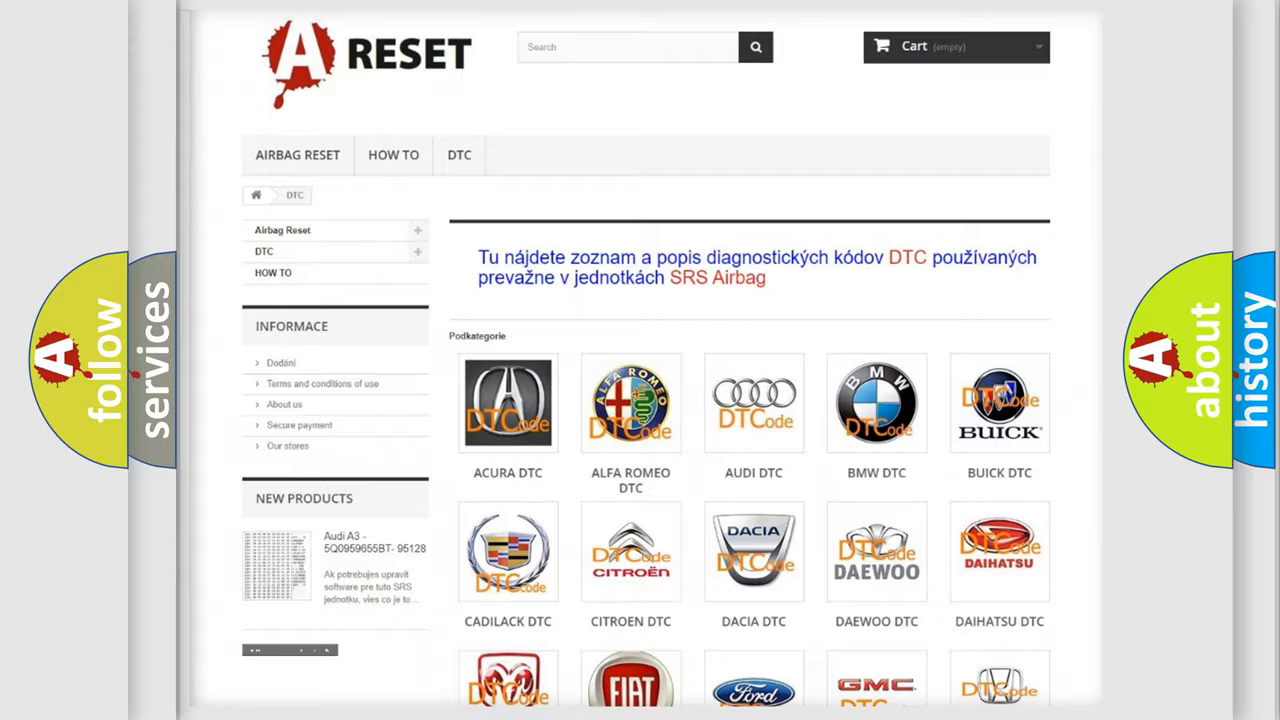
scroll(down, 3)
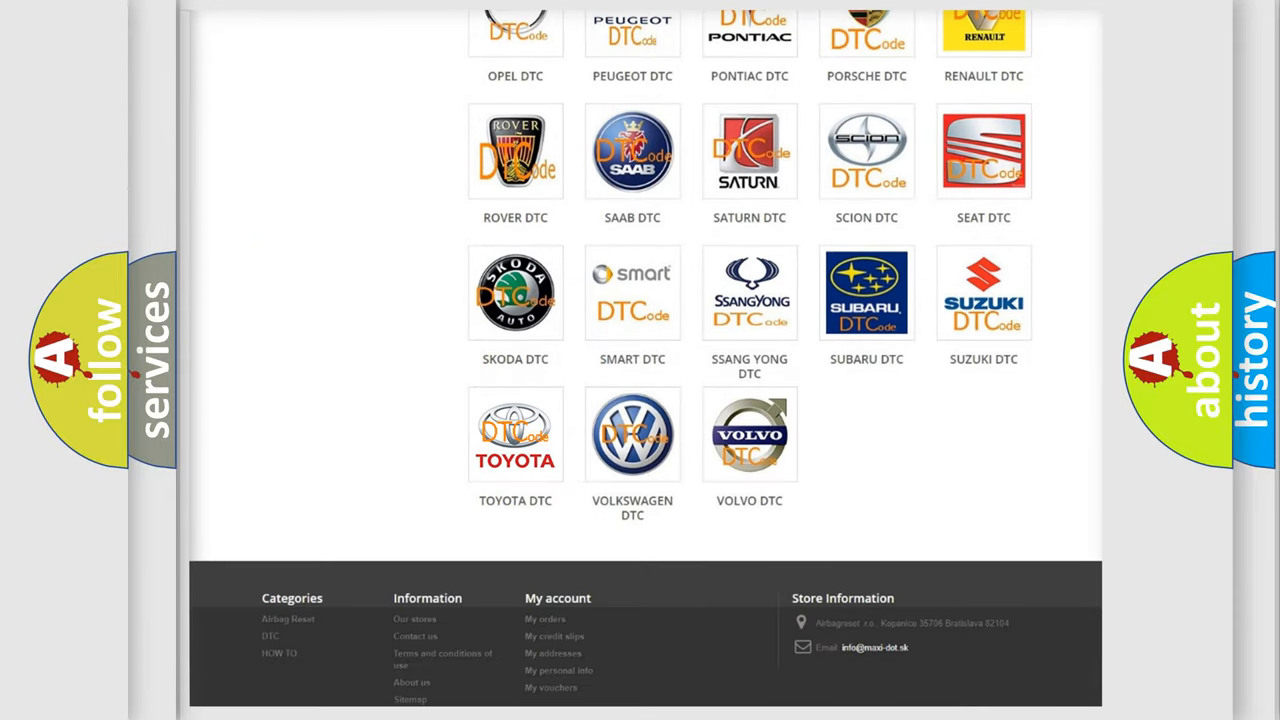
click(516, 434)
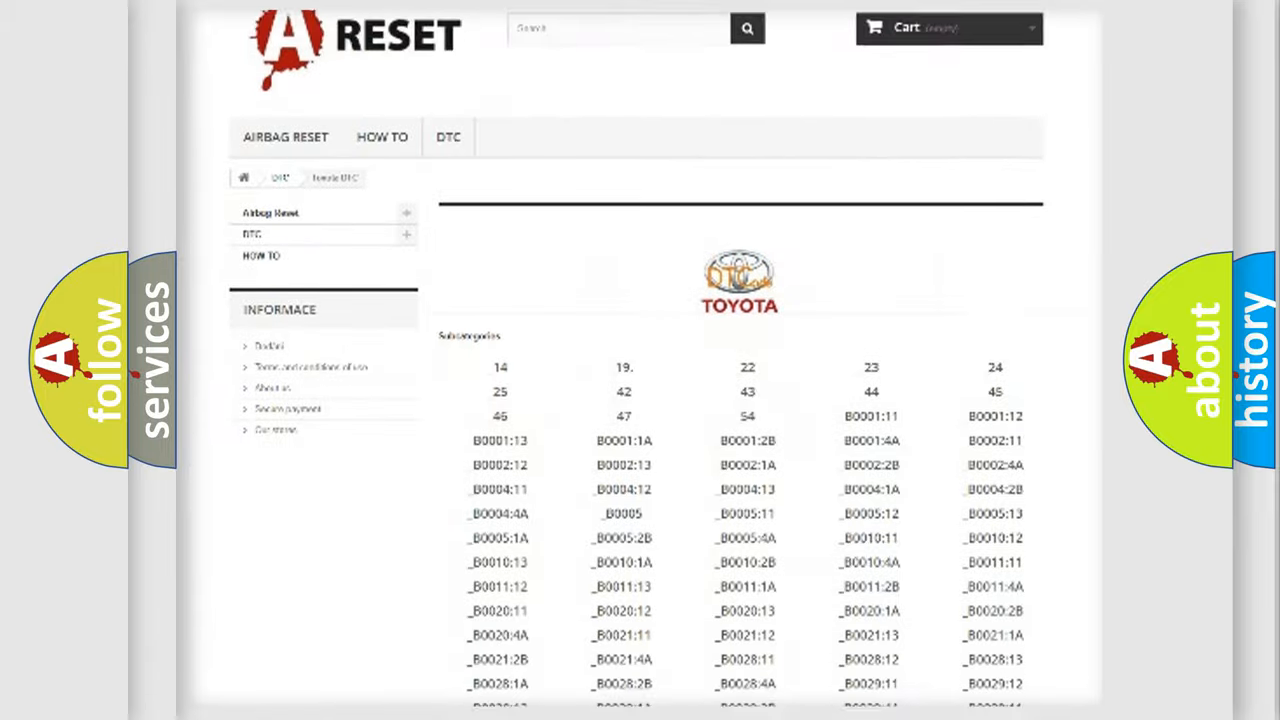
scroll(down, 3)
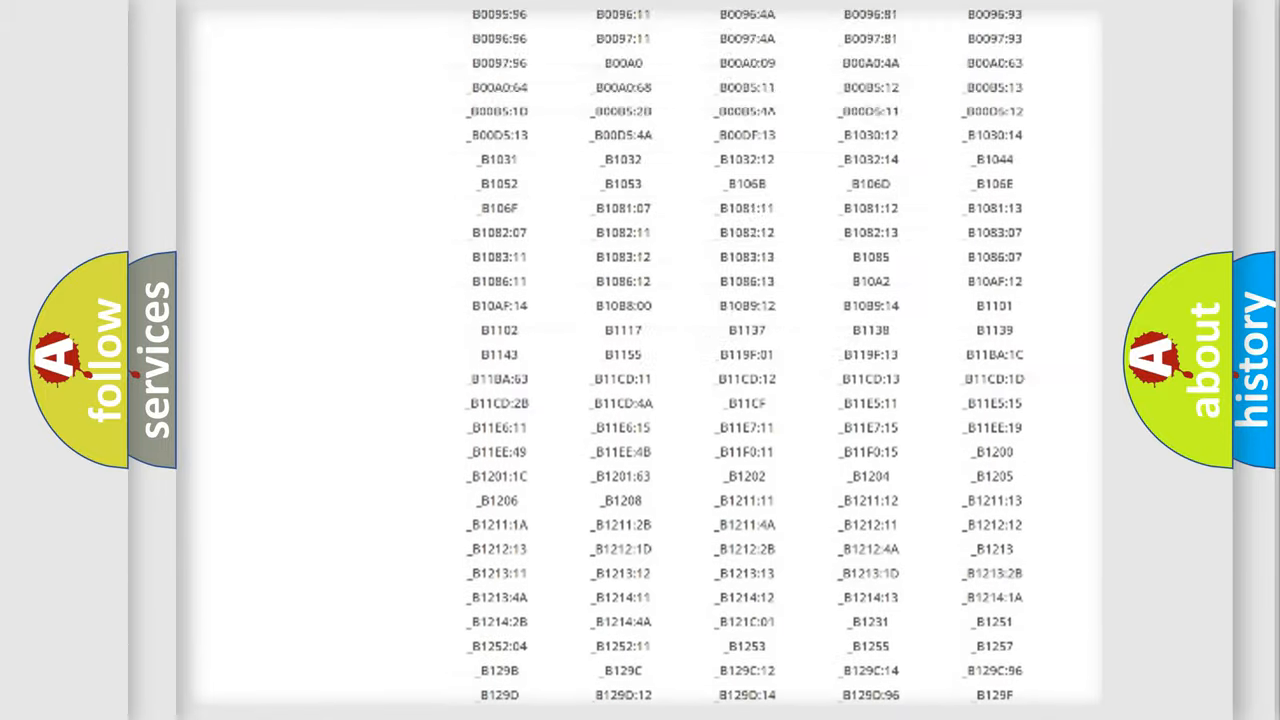
scroll(up, 3)
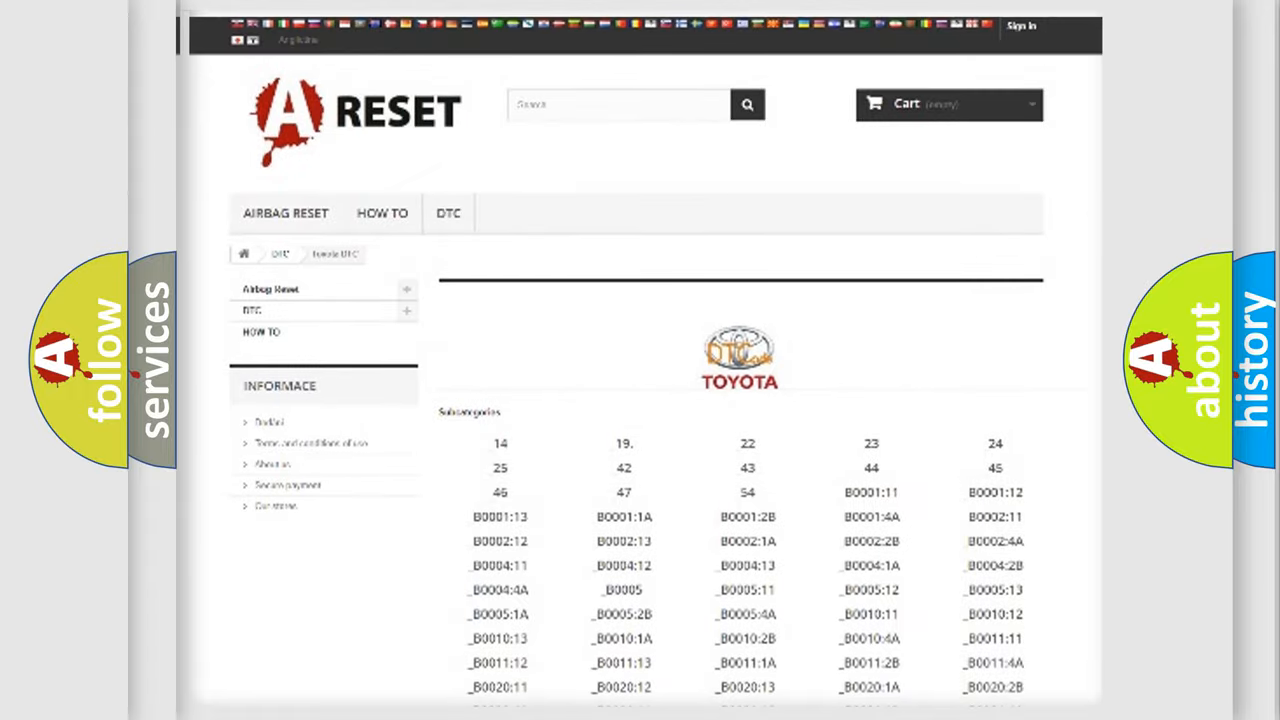